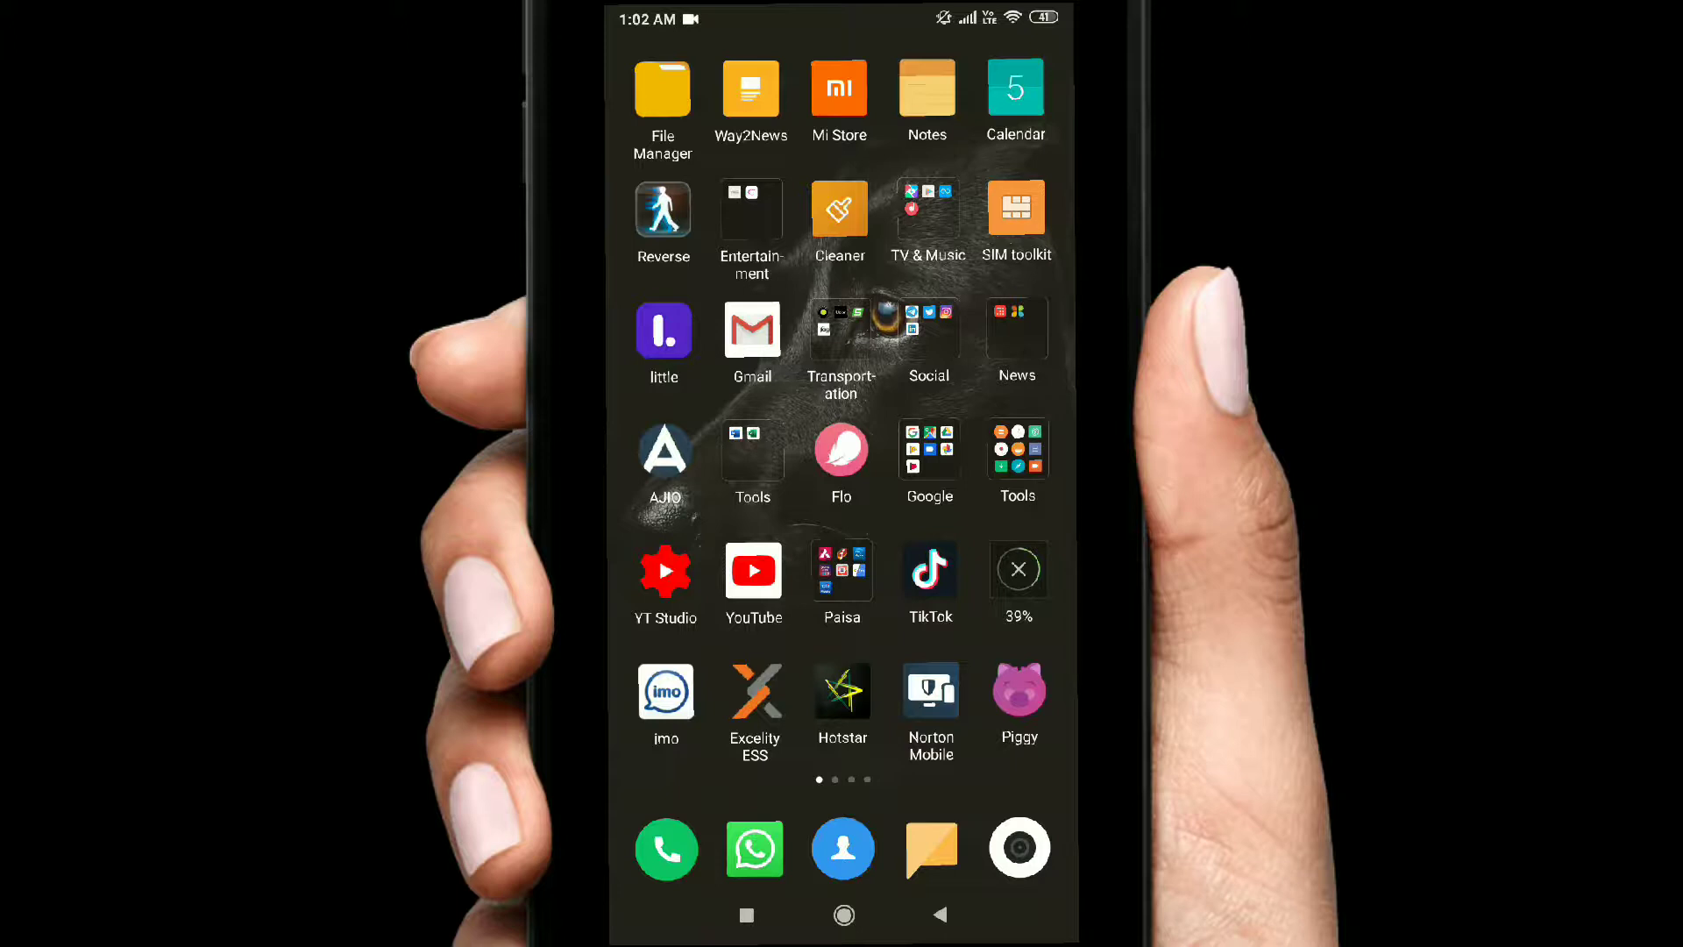
pyautogui.click(665, 847)
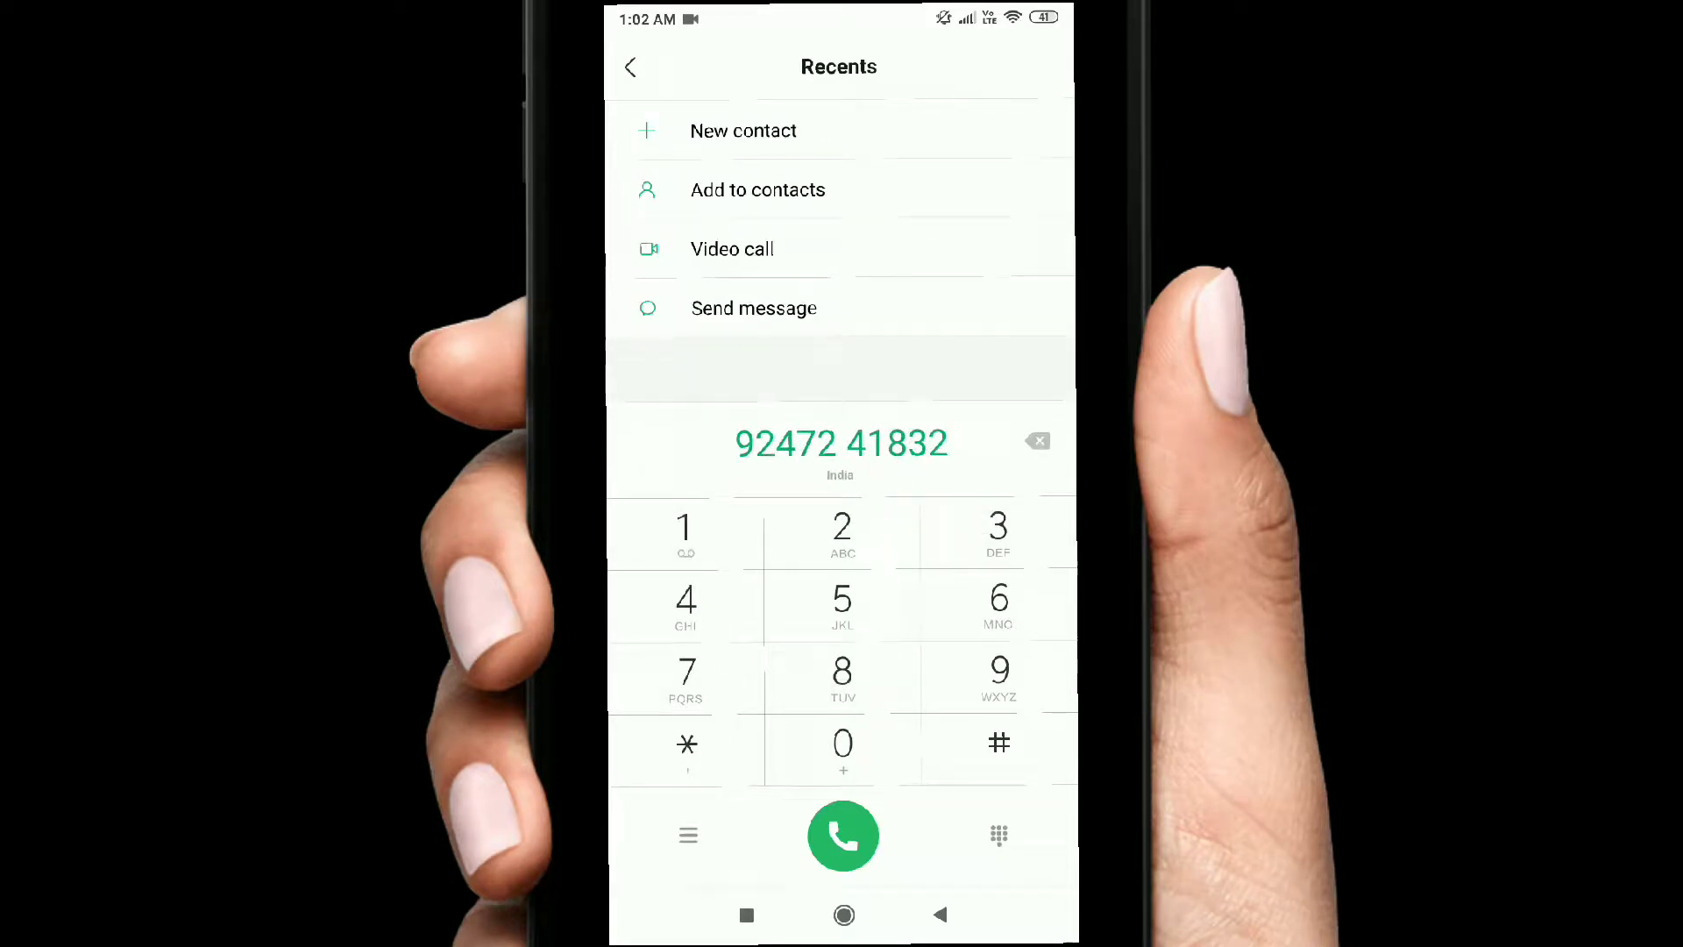
pyautogui.write('M')
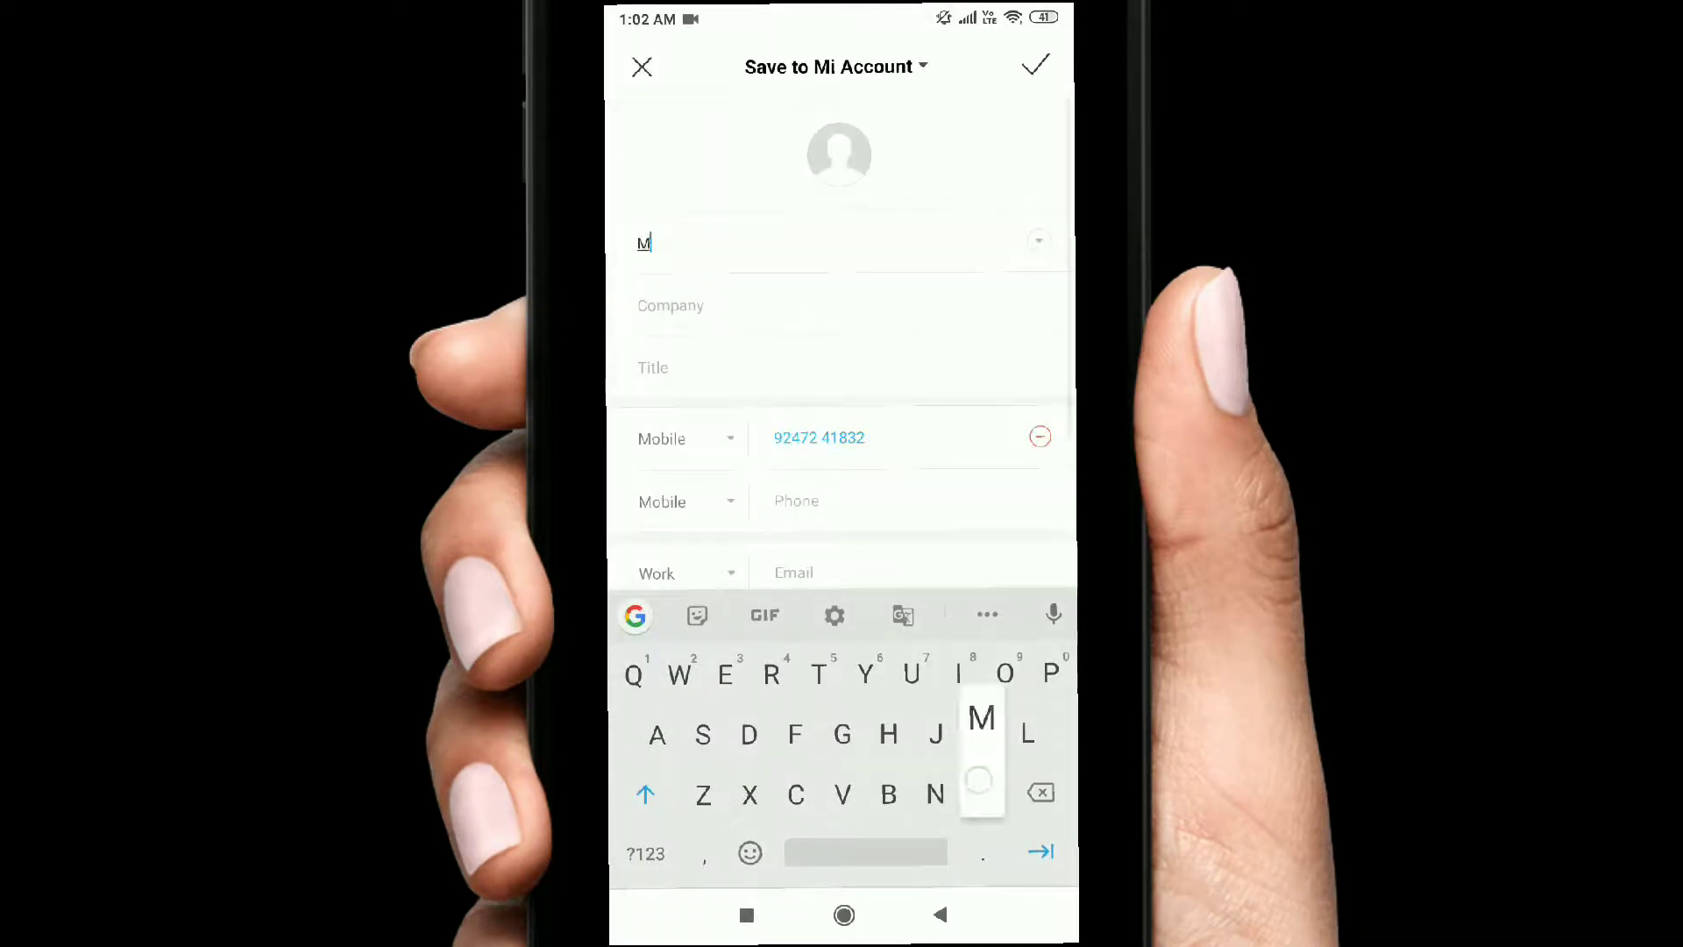
pyautogui.write('yNumber')
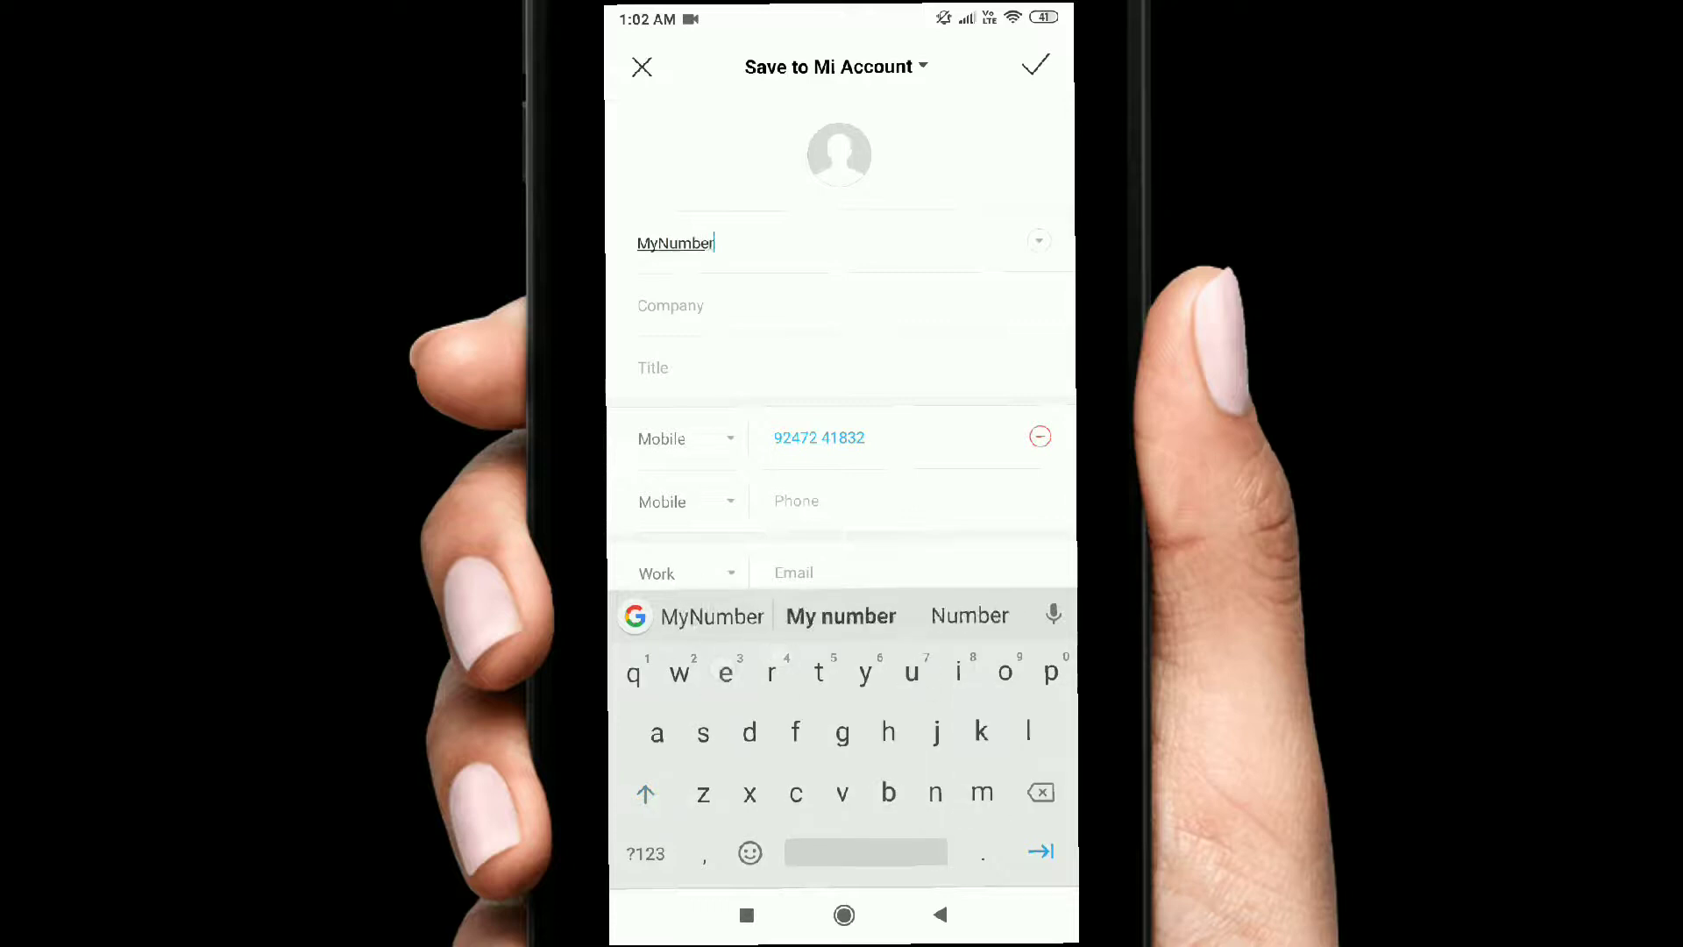
pyautogui.click(840, 615)
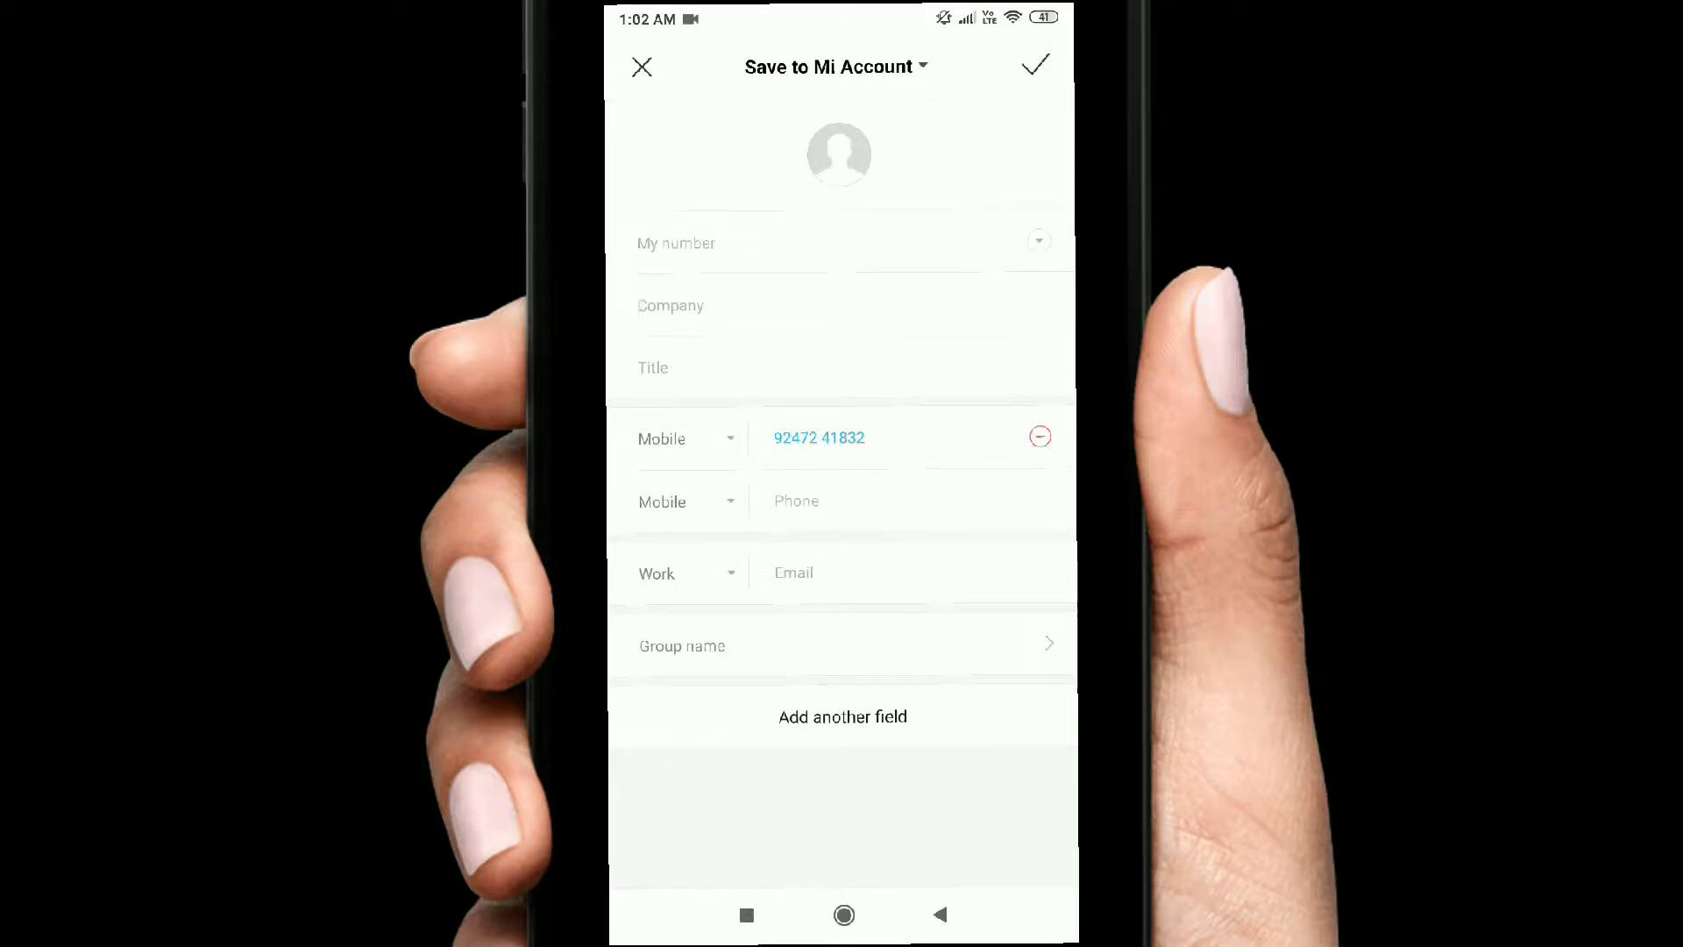
pyautogui.click(1034, 66)
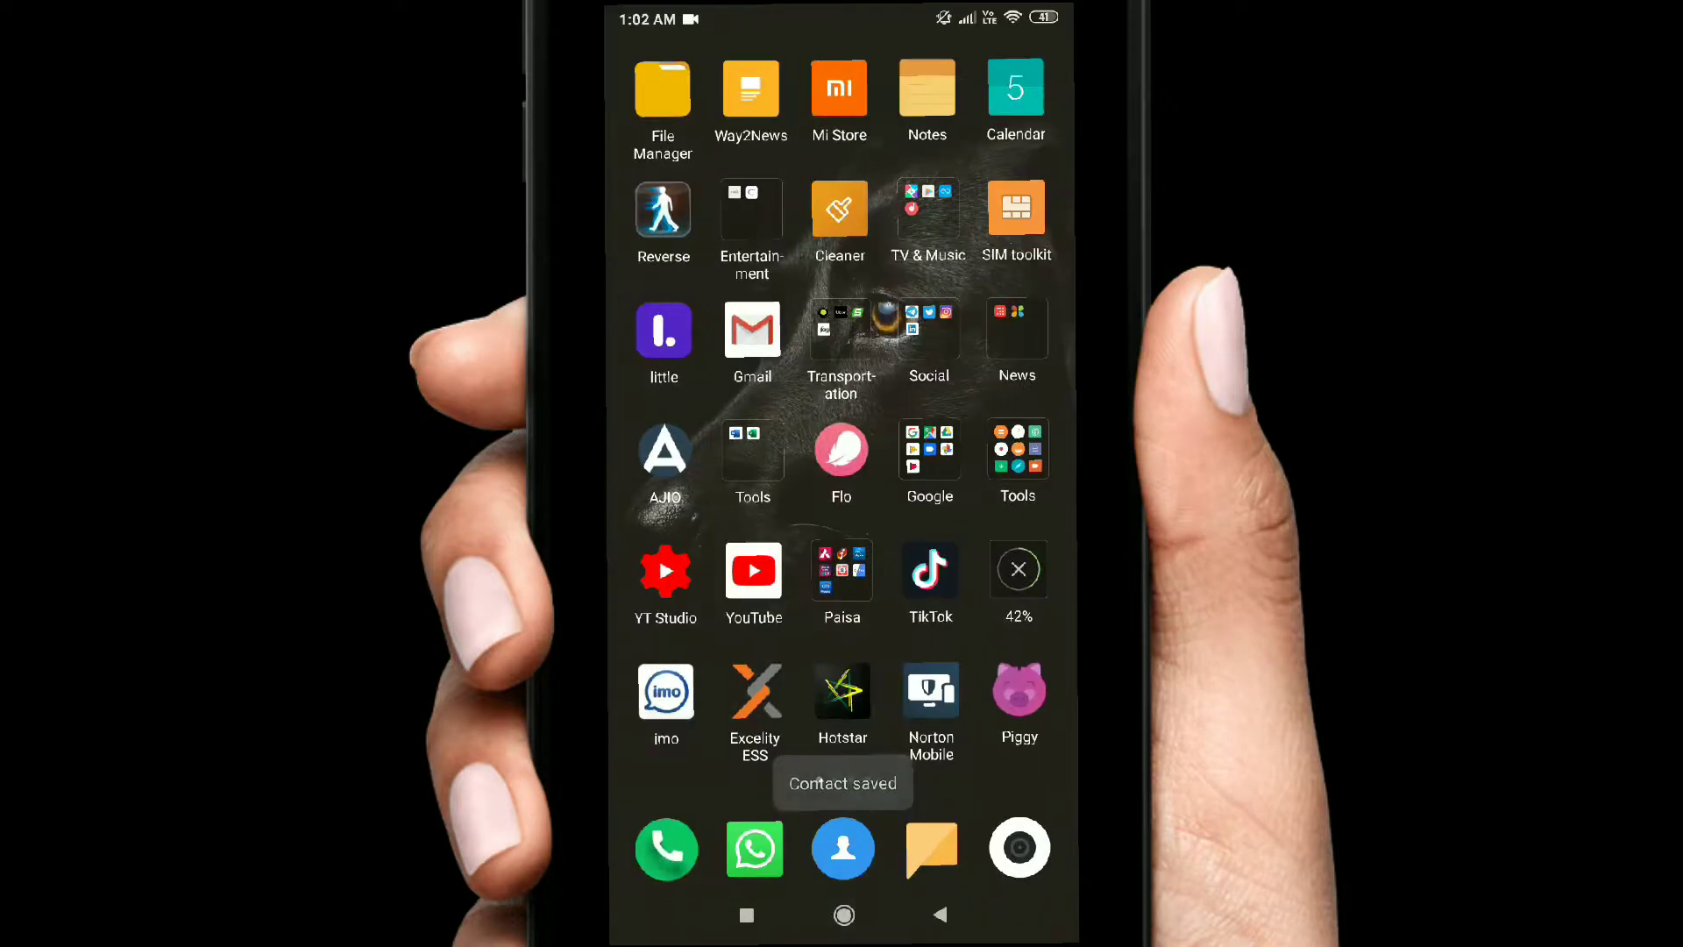
# In WhatsApp's new-chat contact list, search 'my num' to find My number.
pyautogui.click(755, 847)
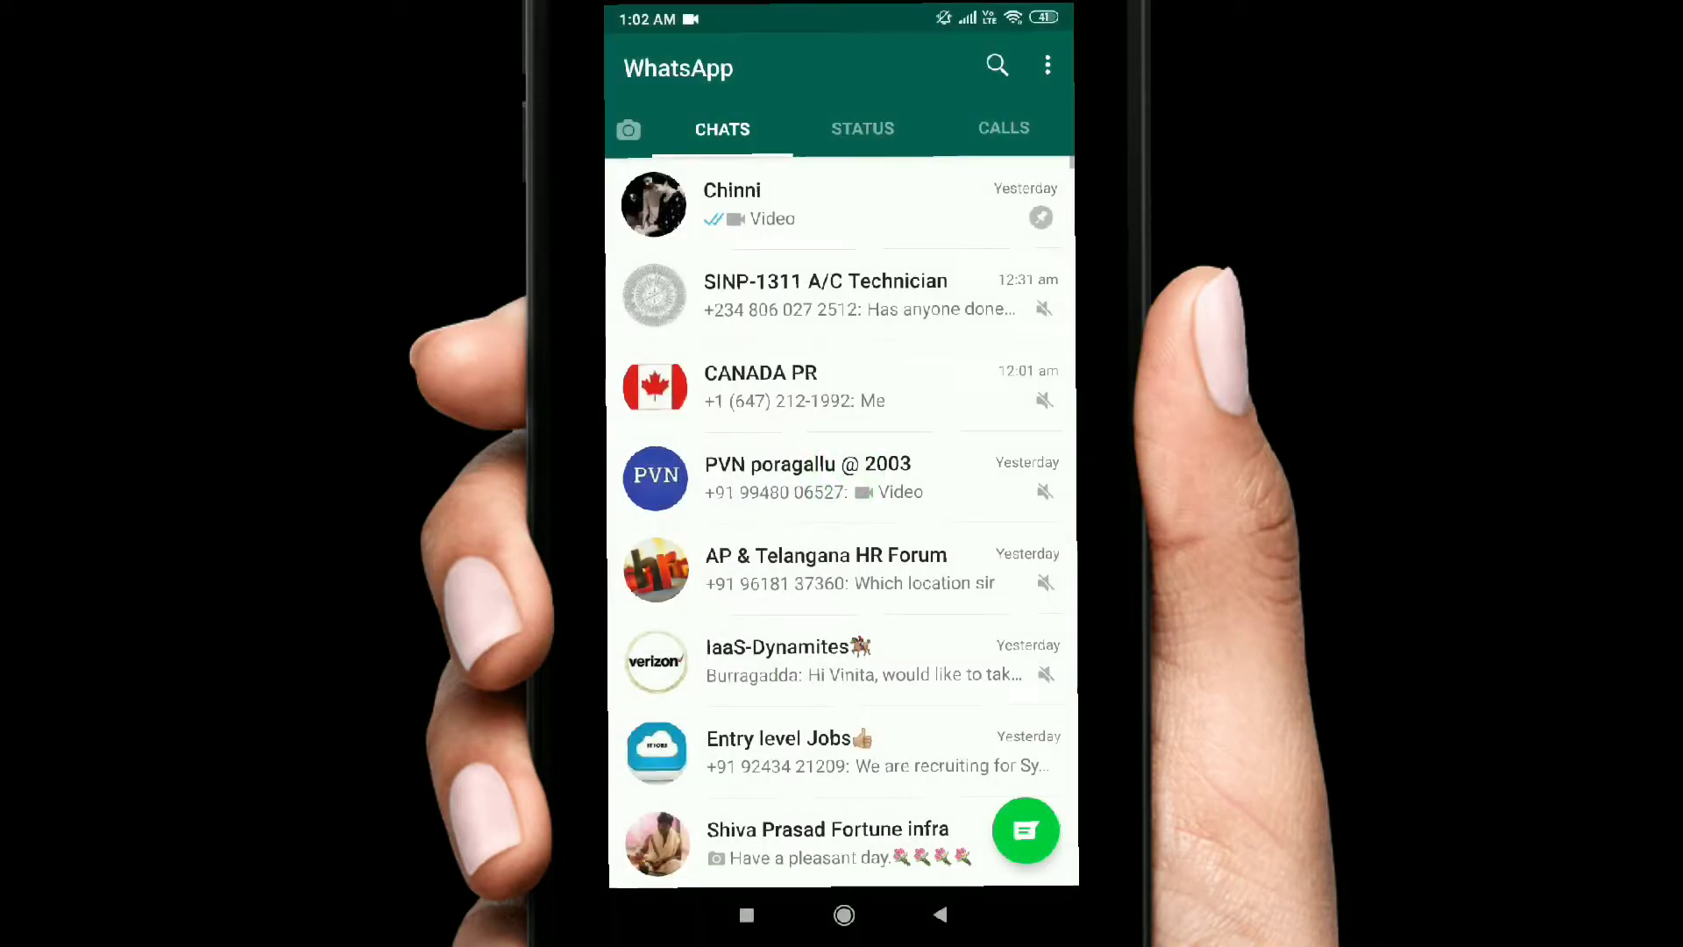
pyautogui.click(1025, 832)
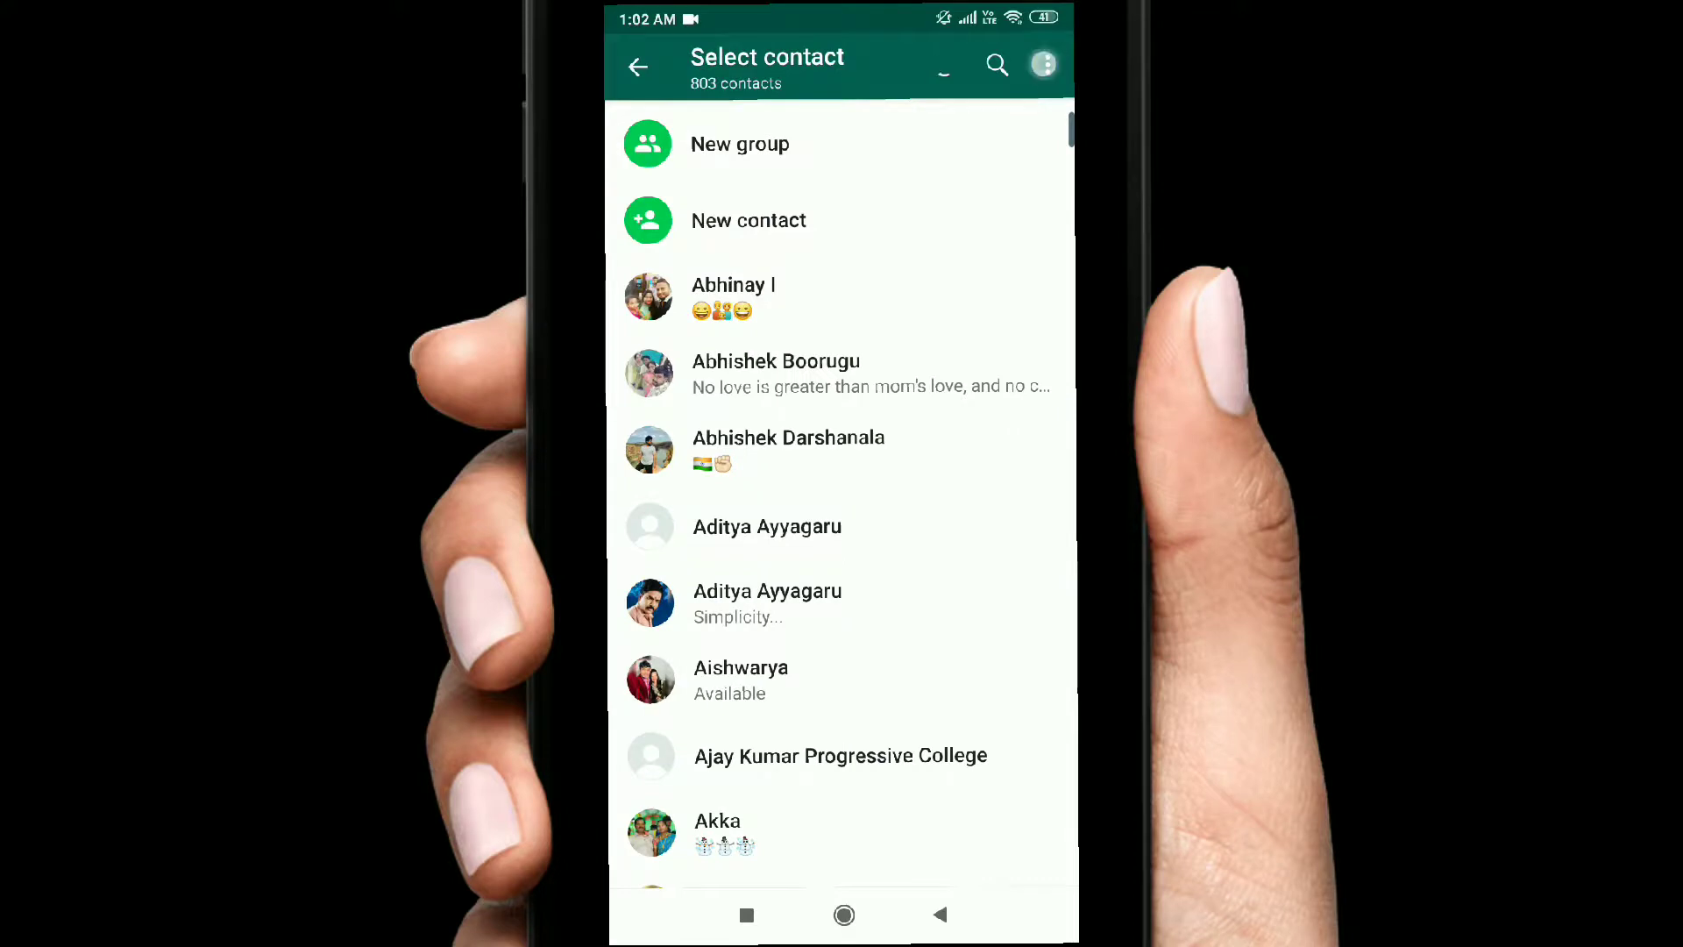
pyautogui.click(1043, 63)
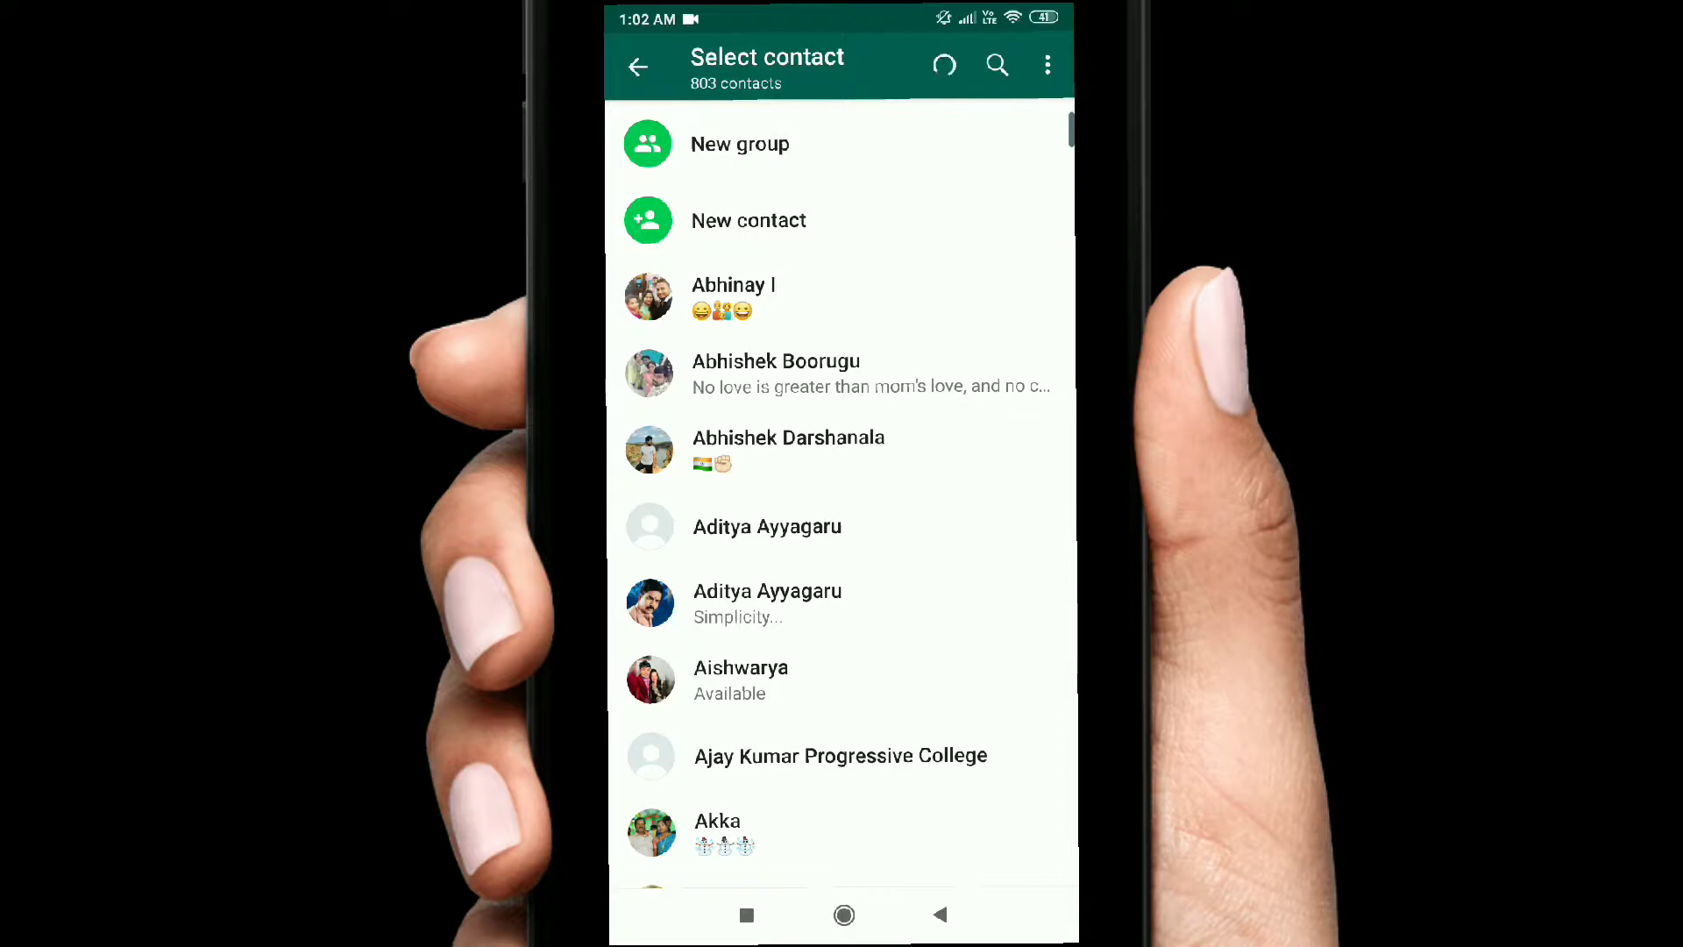
pyautogui.write('my')
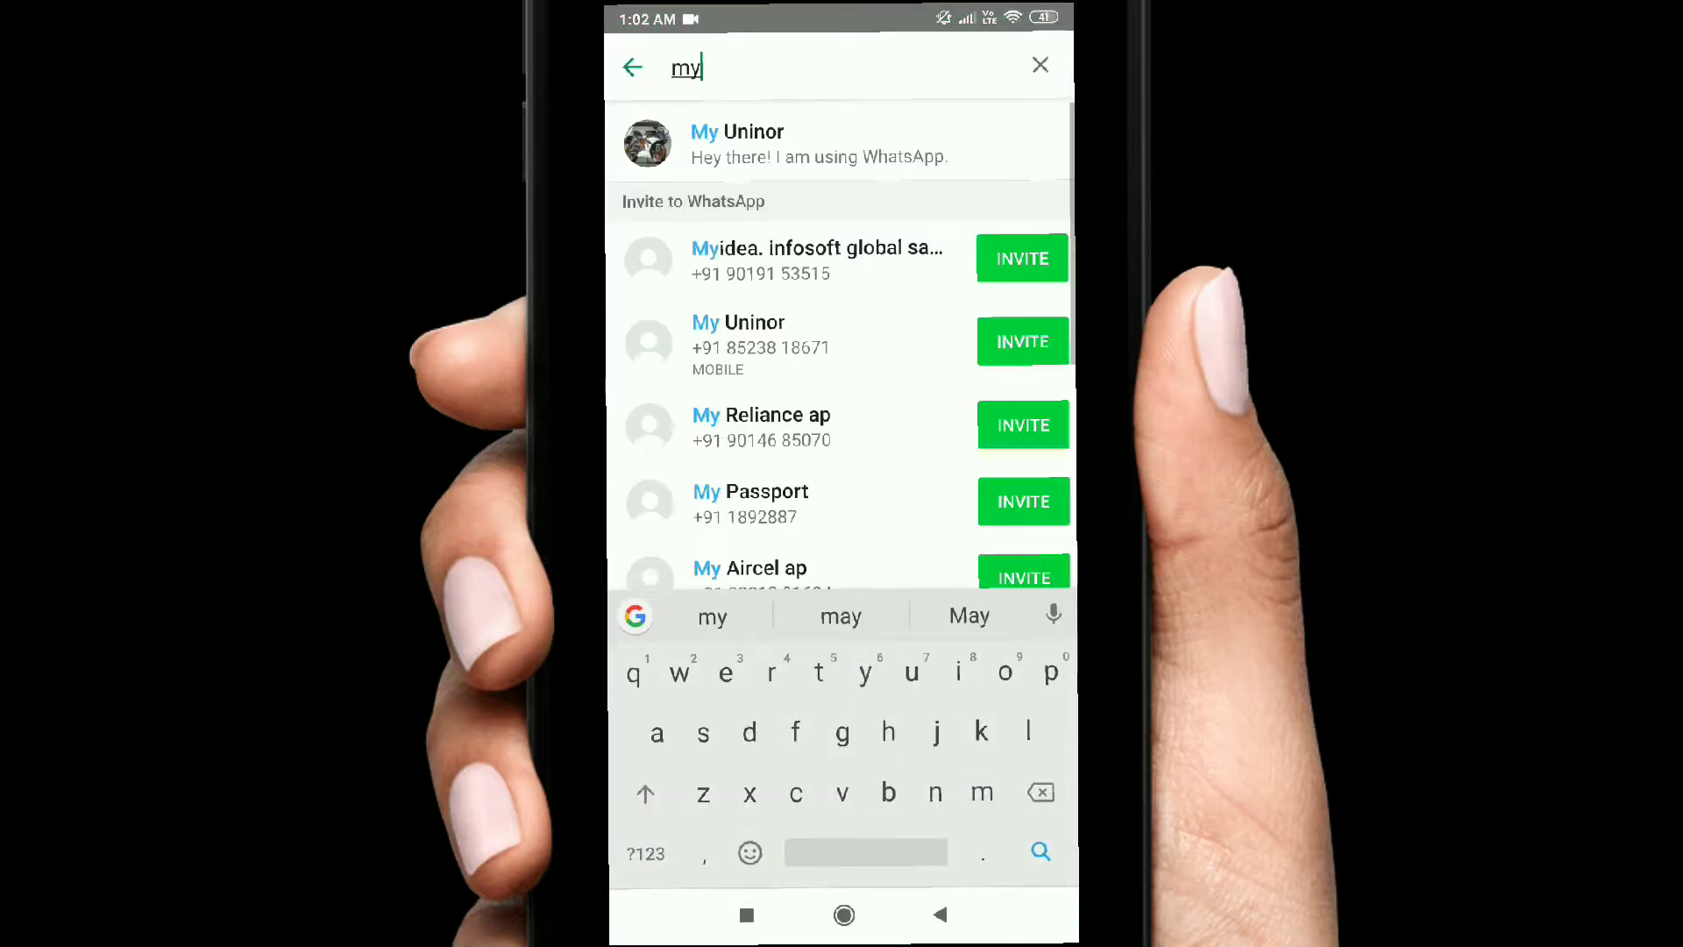
pyautogui.write('num')
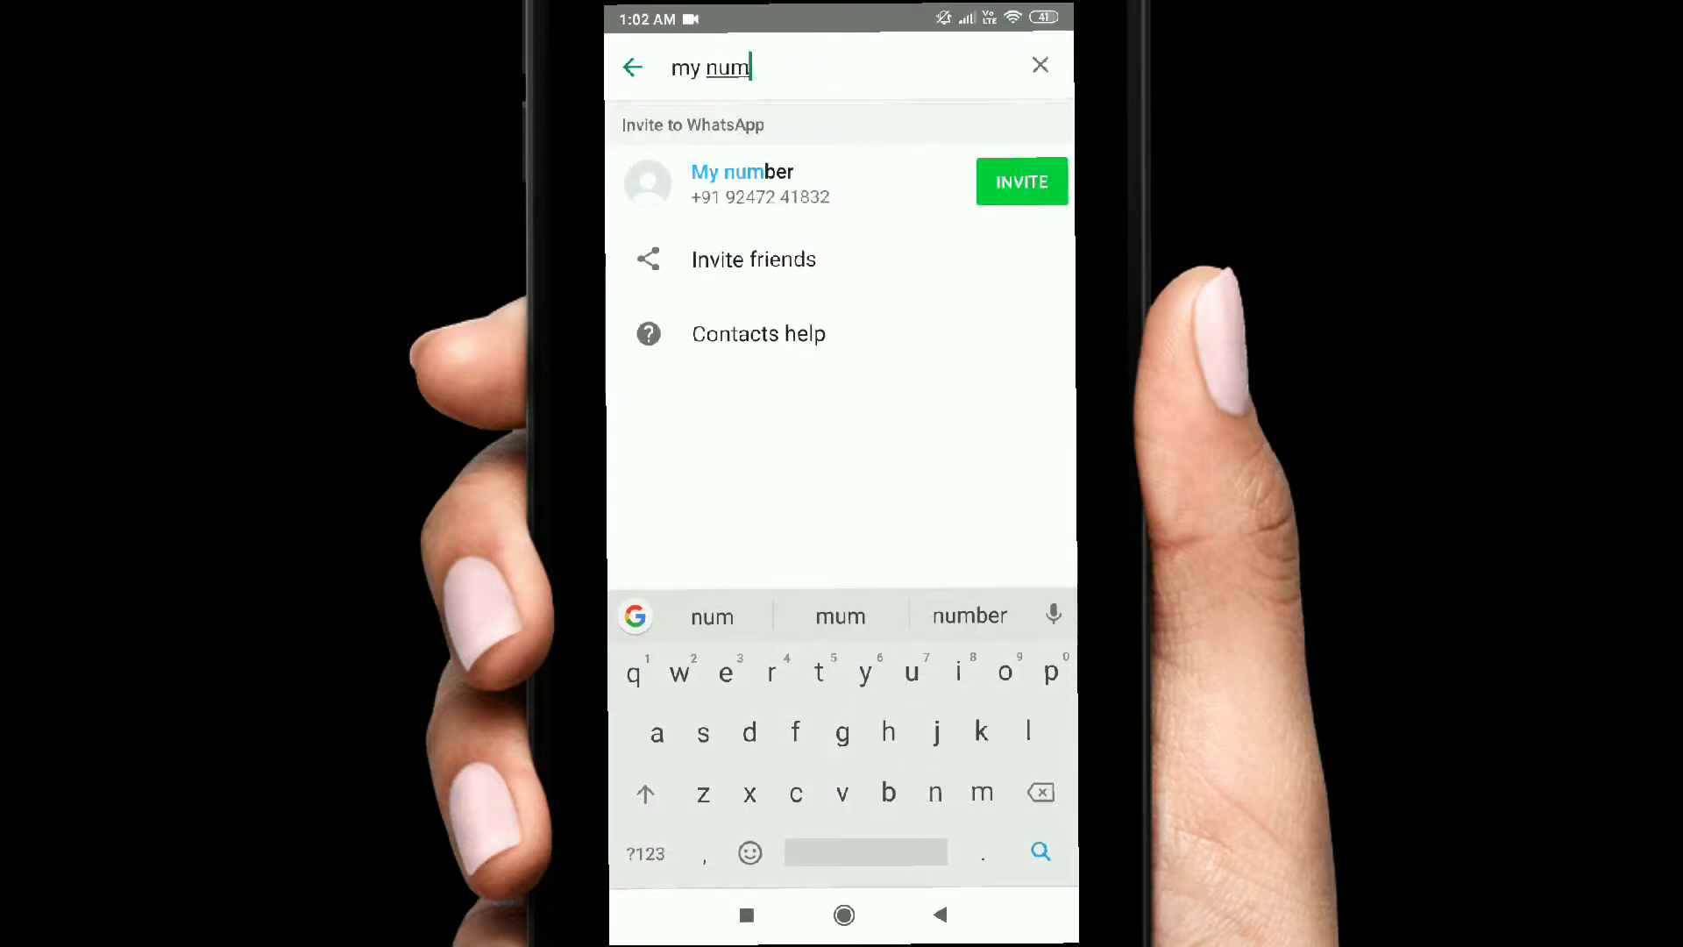